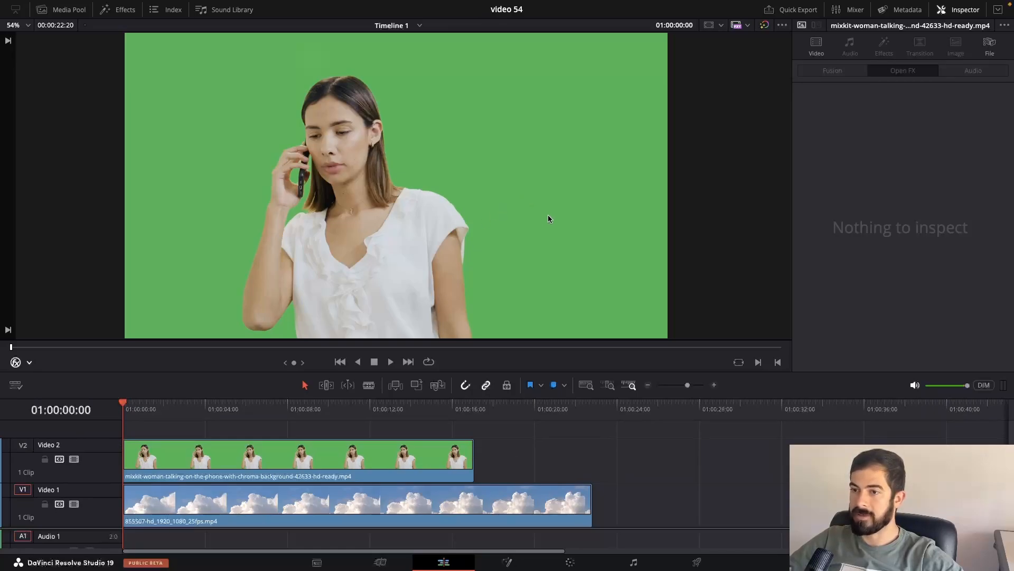
{"action": "mouse_move", "coordinate": [524, 178]}
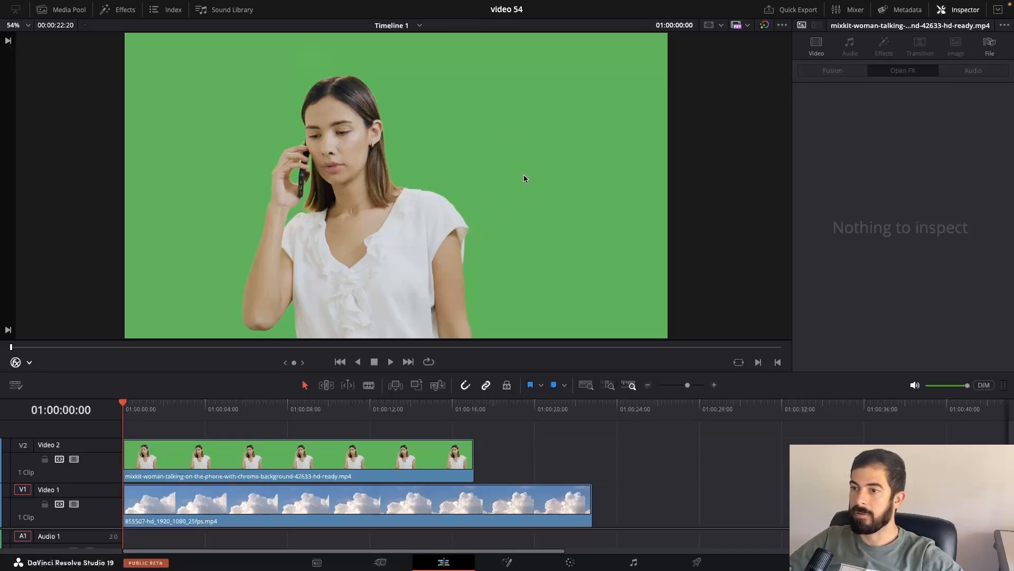
{"action": "mouse_move", "coordinate": [458, 231]}
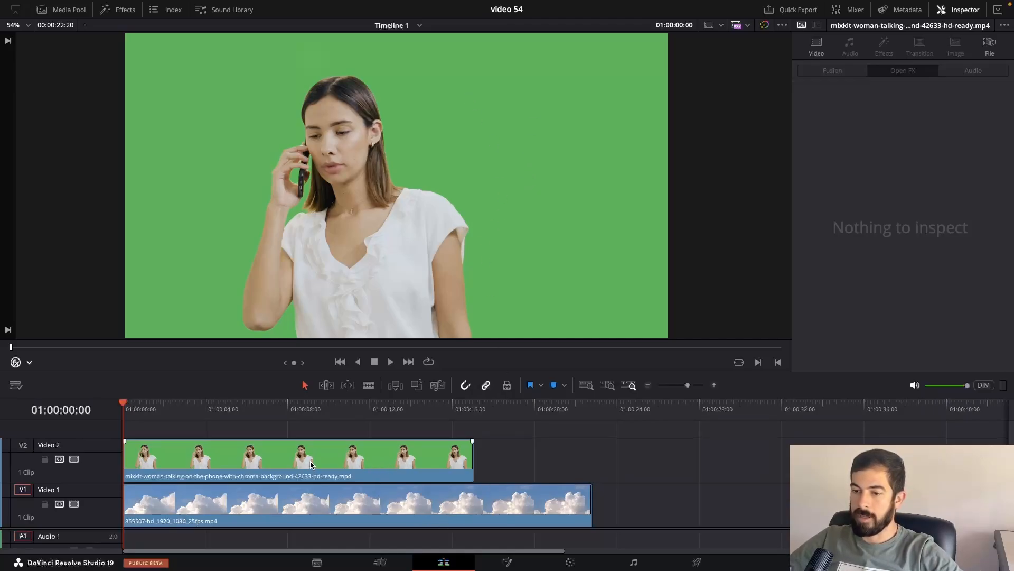
Step: Select the woman's green-screen clip on track V2 to show its Inspector settings
{"action": "left_click", "coordinate": [297, 459]}
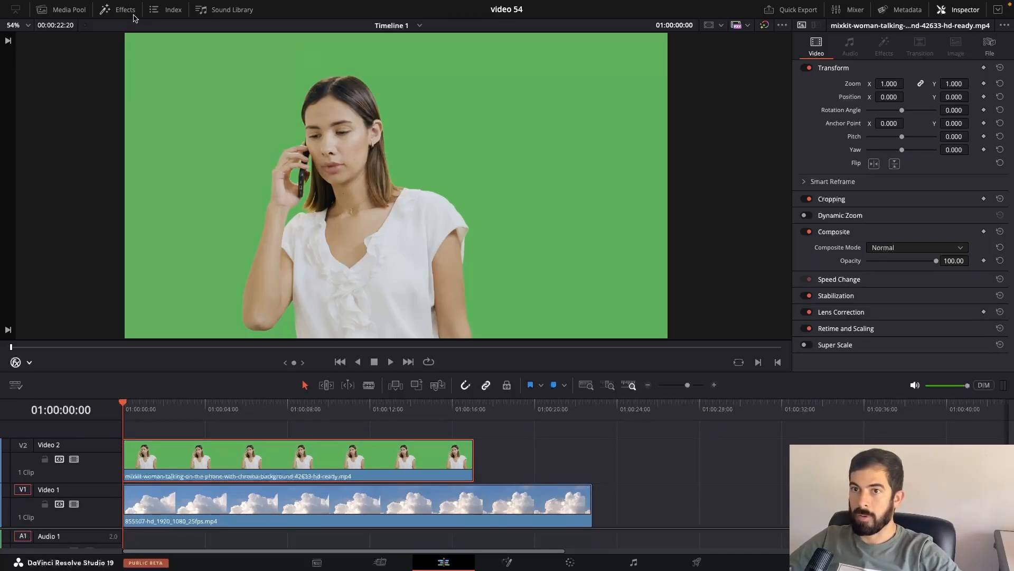
Step: Apply 3D Keyer from the Effects library to the selected green-screen clip
{"action": "left_click", "coordinate": [118, 9]}
{"action": "type", "text": "3d"}
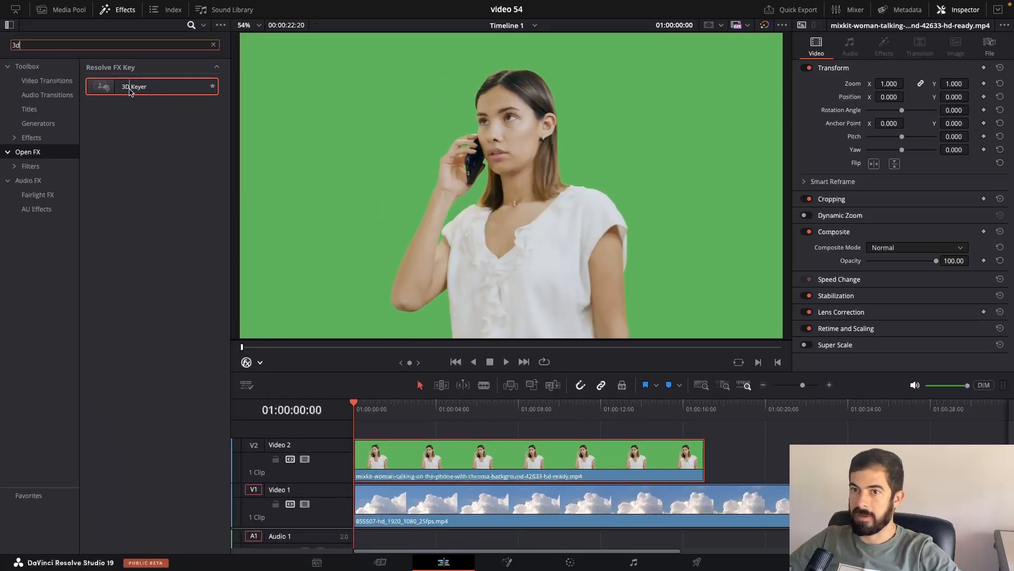
{"action": "double_click", "coordinate": [134, 86]}
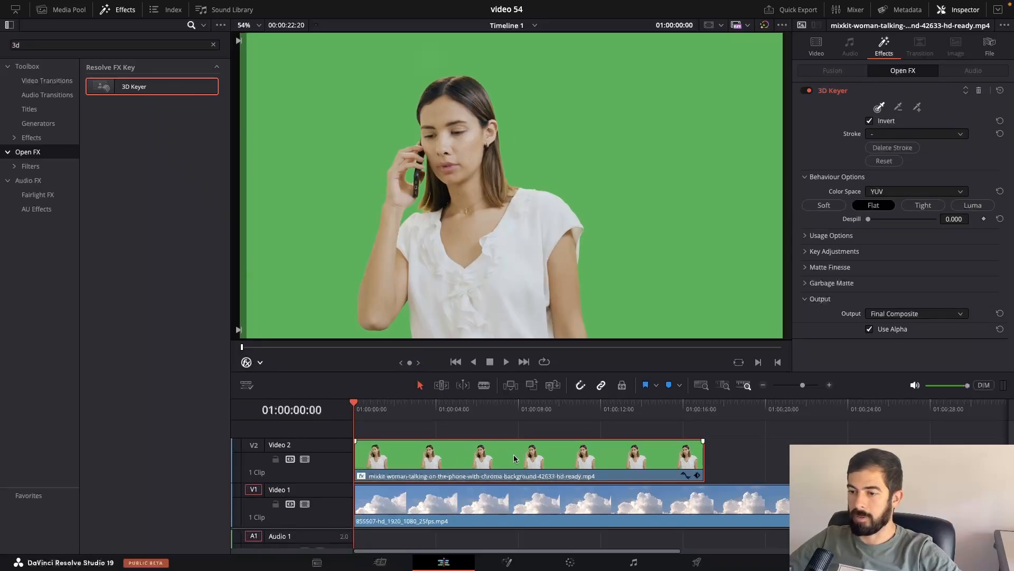
{"action": "mouse_move", "coordinate": [463, 404]}
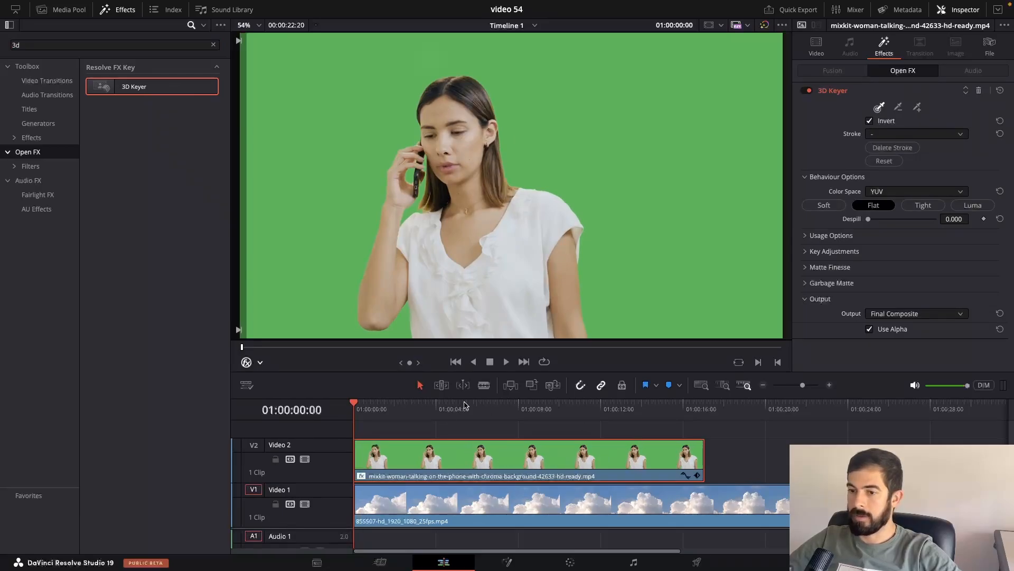
Step: Show the 3D Keyer's on-screen overlay controls in the viewer
{"action": "left_click", "coordinate": [259, 363]}
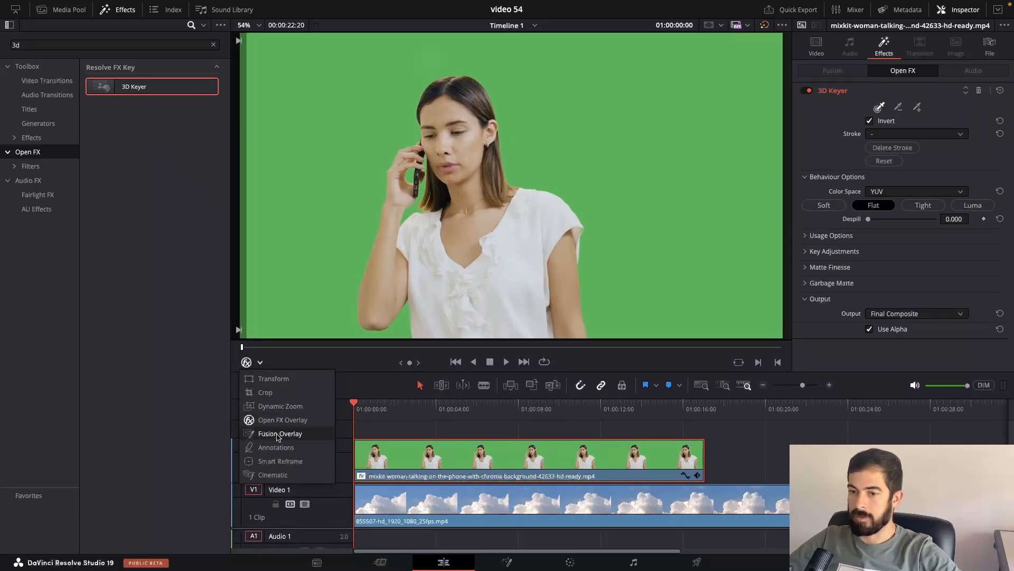
{"action": "mouse_move", "coordinate": [282, 420]}
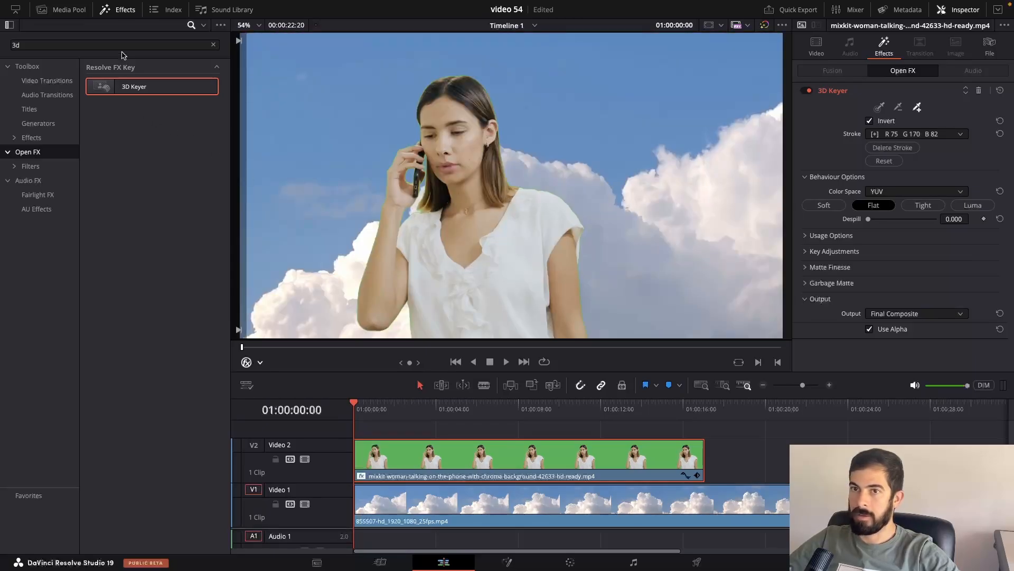
Step: Zoom the viewer to 190% and raise 3D Keyer Despill to 1.000
{"action": "left_click", "coordinate": [117, 9]}
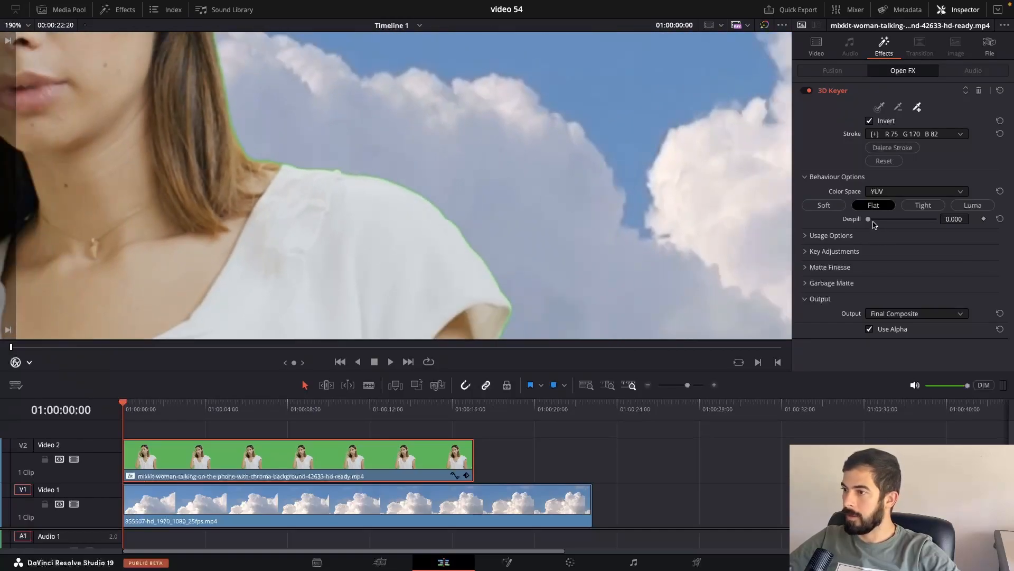
{"action": "left_click_drag", "start_coordinate": [868, 219], "coordinate": [880, 218]}
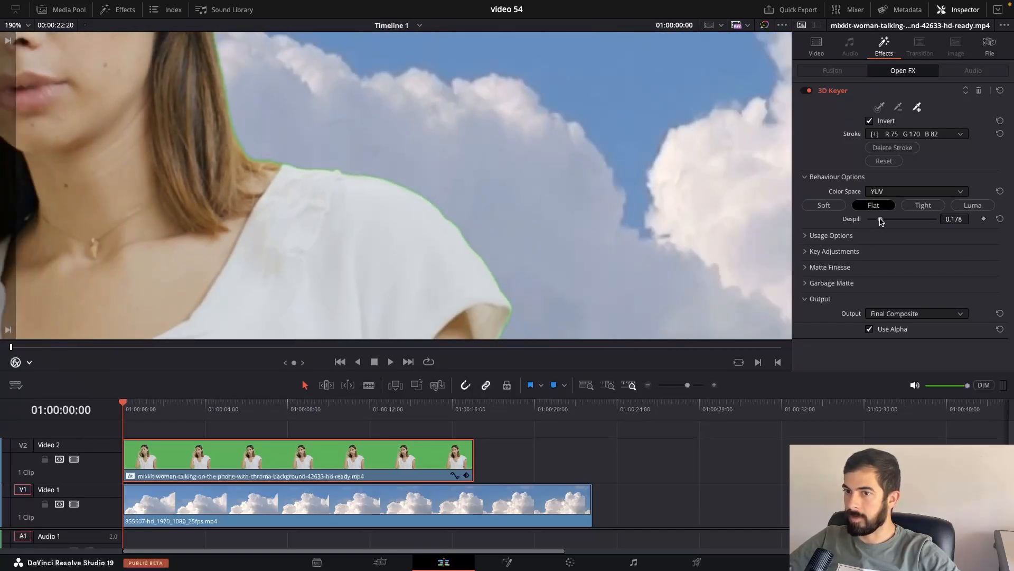
{"action": "left_click_drag", "start_coordinate": [879, 219], "coordinate": [914, 218]}
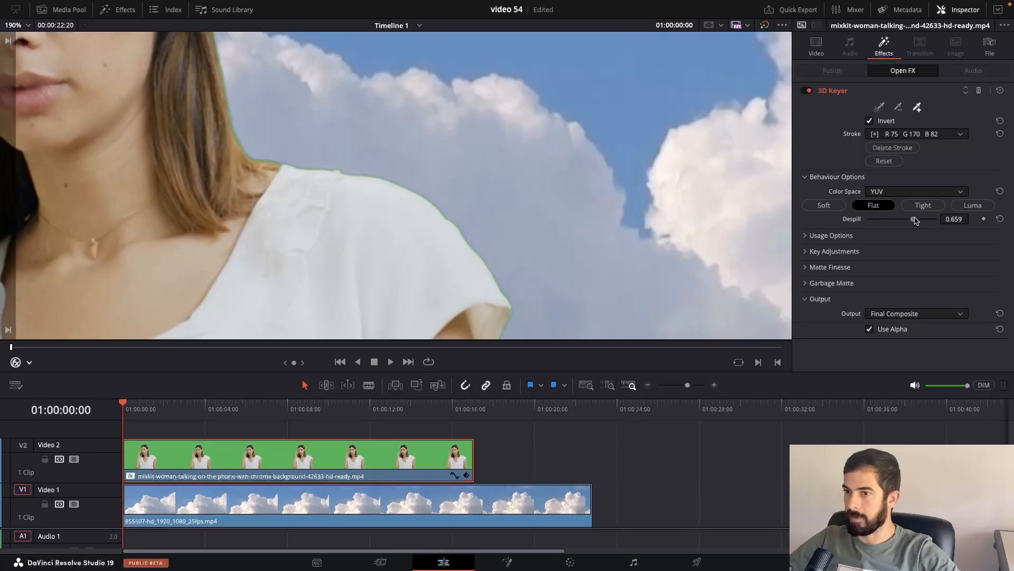
{"action": "left_click_drag", "start_coordinate": [914, 219], "coordinate": [932, 219]}
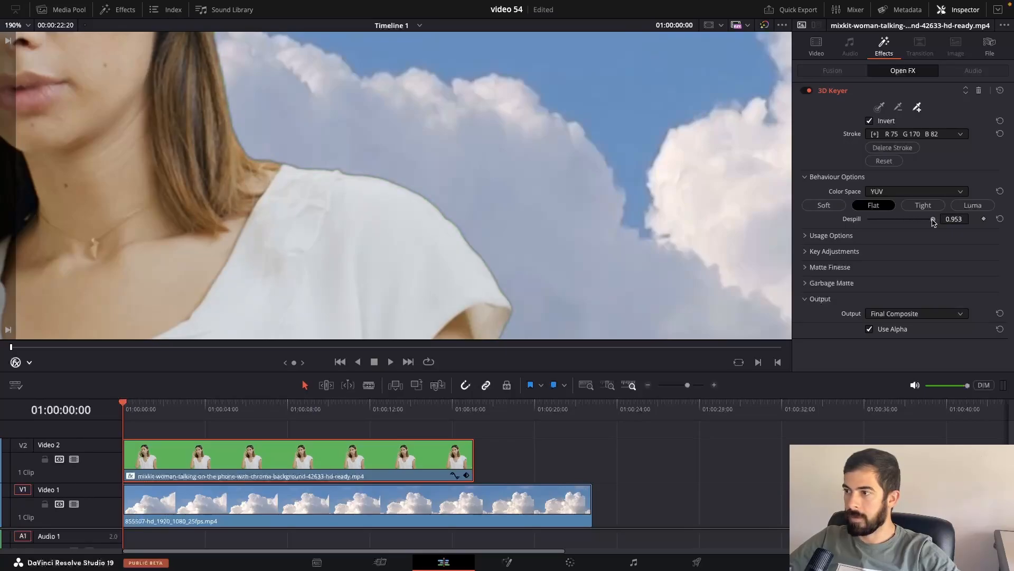
{"action": "left_click_drag", "start_coordinate": [934, 219], "coordinate": [937, 218]}
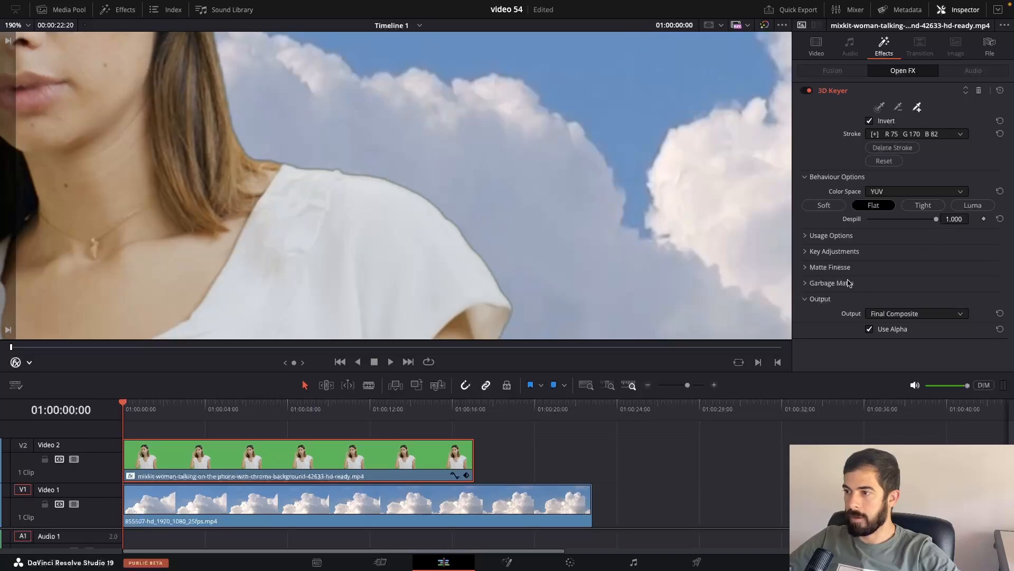
Step: In Matte Finesse, set Black Clip to 35.7 and In/Out Ratio to -42.6
{"action": "left_click", "coordinate": [830, 266]}
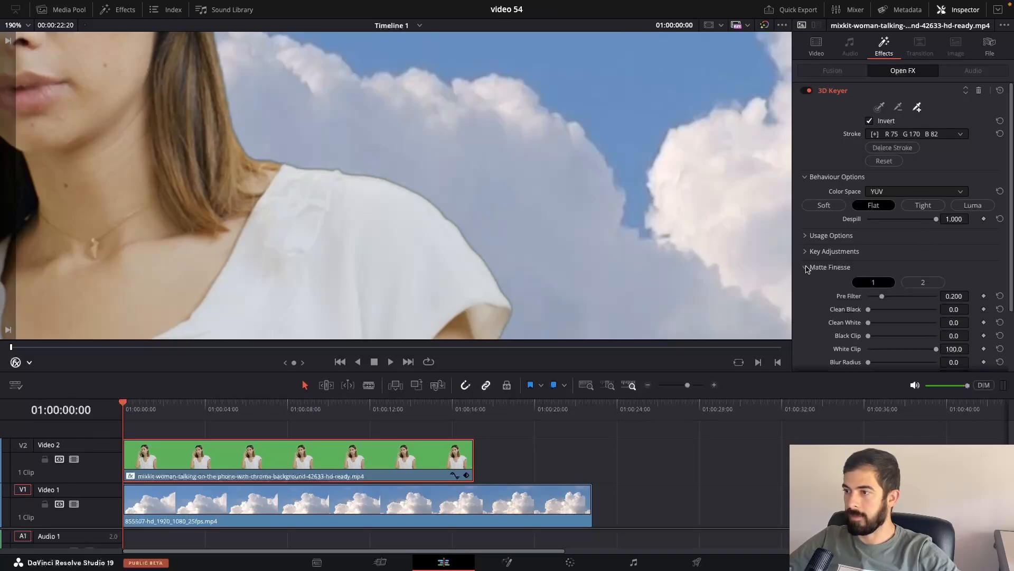
{"action": "scroll", "scroll_direction": "down", "scroll_amount": 3}
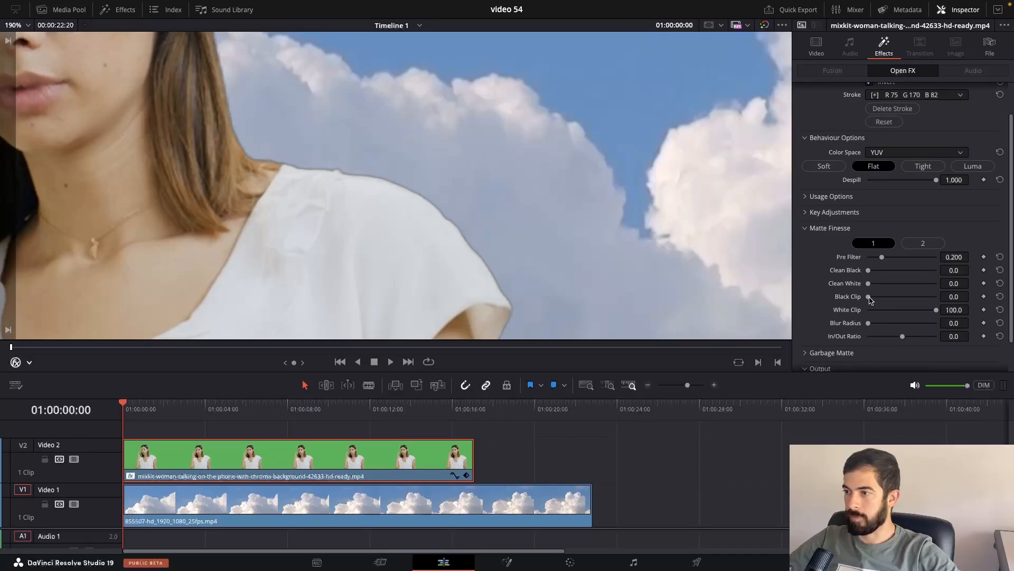
{"action": "left_click_drag", "start_coordinate": [869, 296], "coordinate": [884, 296]}
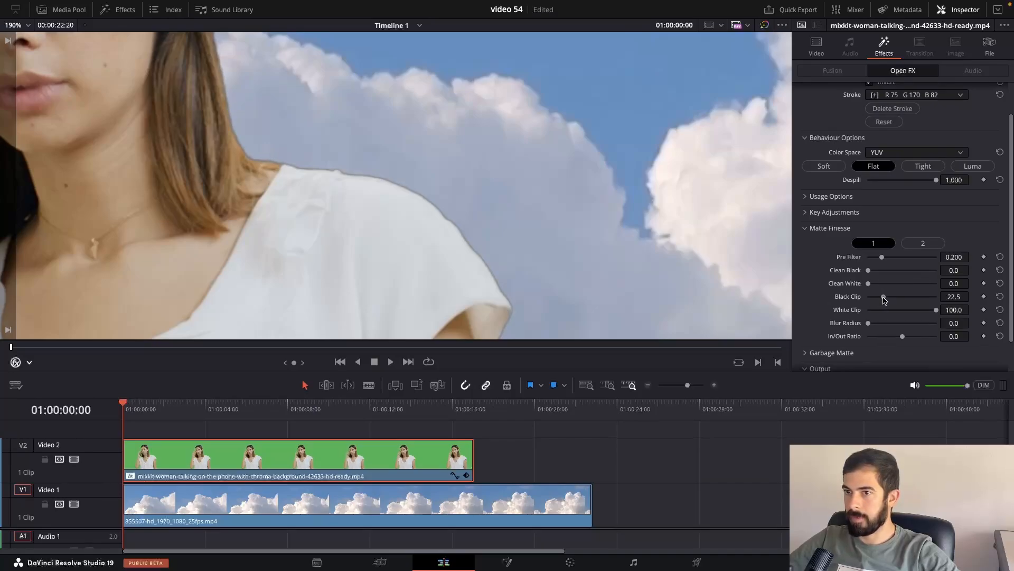
{"action": "left_click_drag", "start_coordinate": [883, 296], "coordinate": [893, 297]}
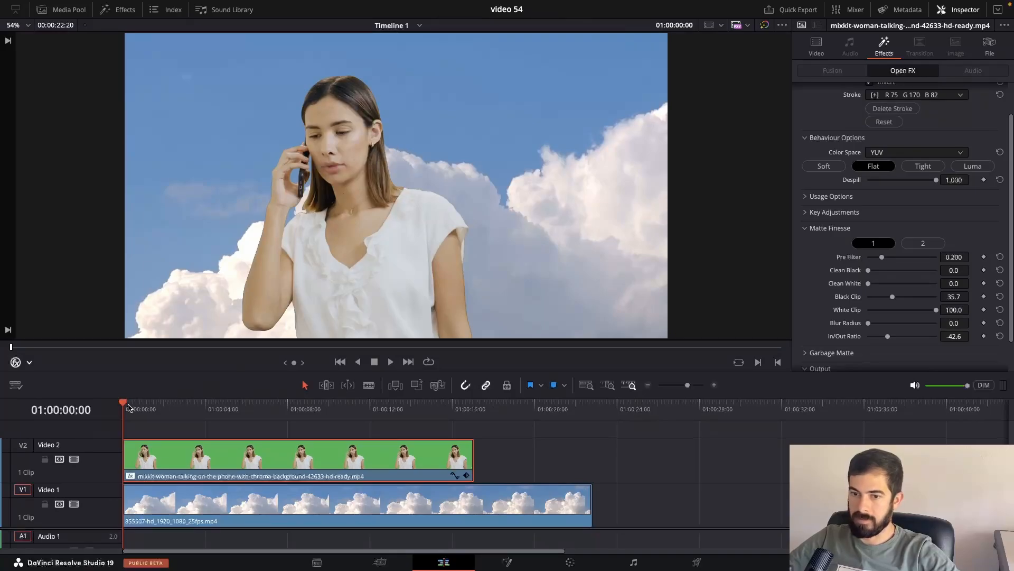
Step: Play back the timeline to review the keyed woman over the cloudy sky
{"action": "left_click", "coordinate": [390, 361]}
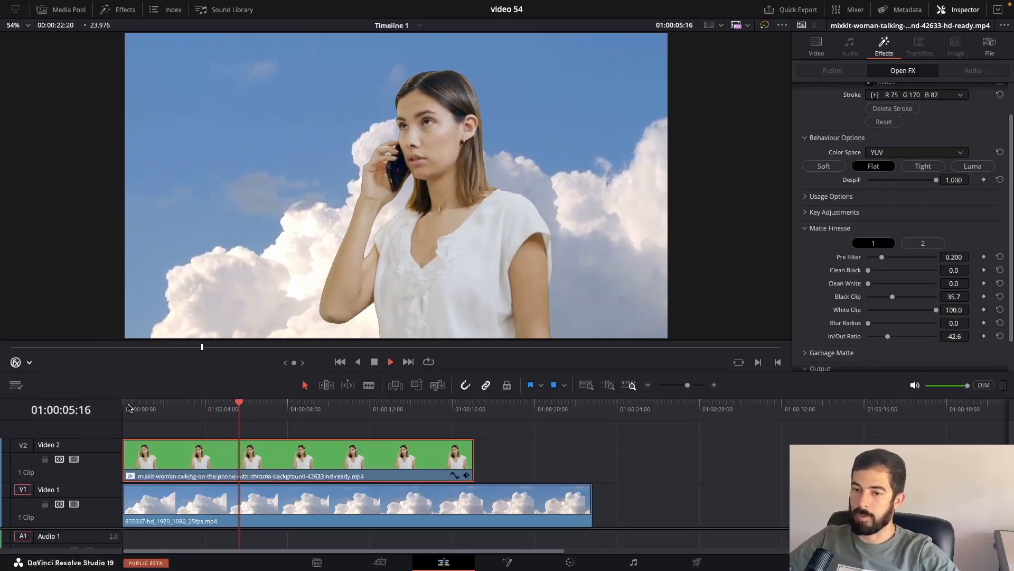
{"action": "left_click", "coordinate": [389, 362]}
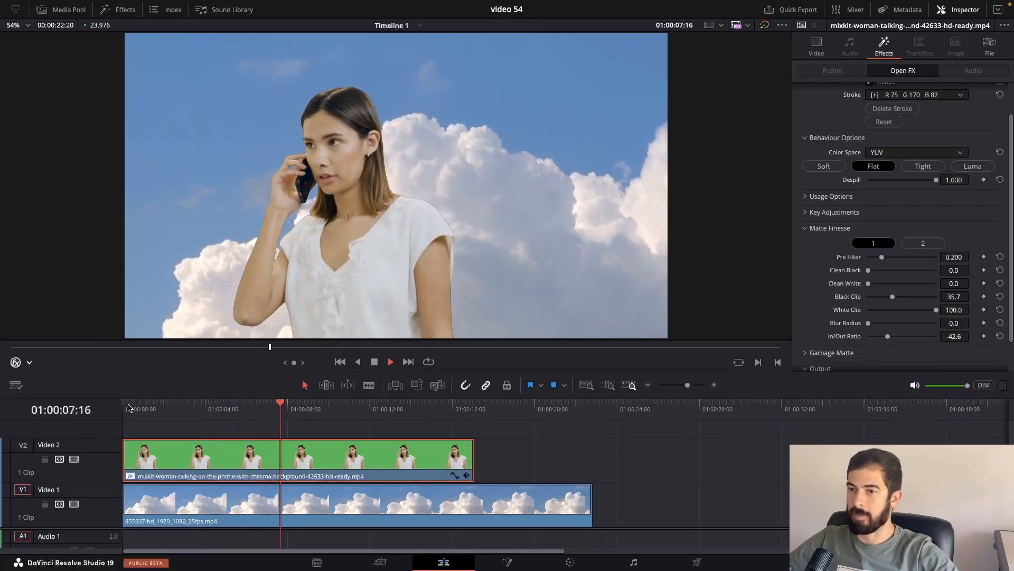